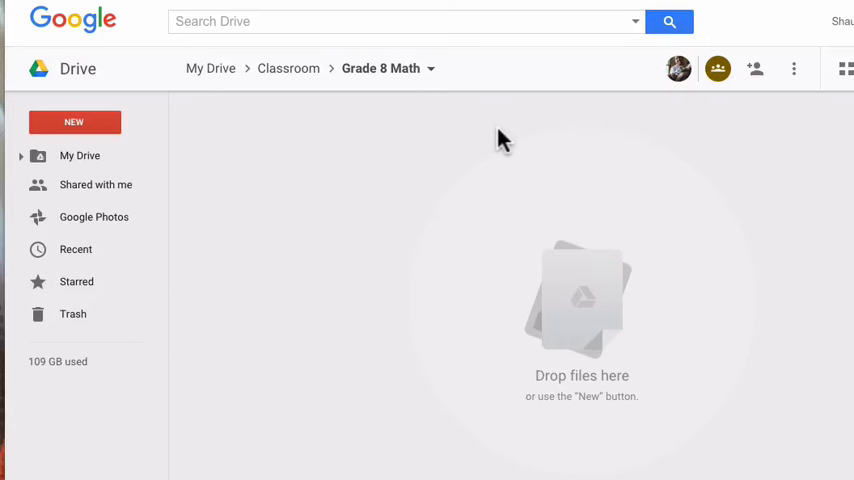
{"action": "mouse_move", "coordinate": [381, 228]}
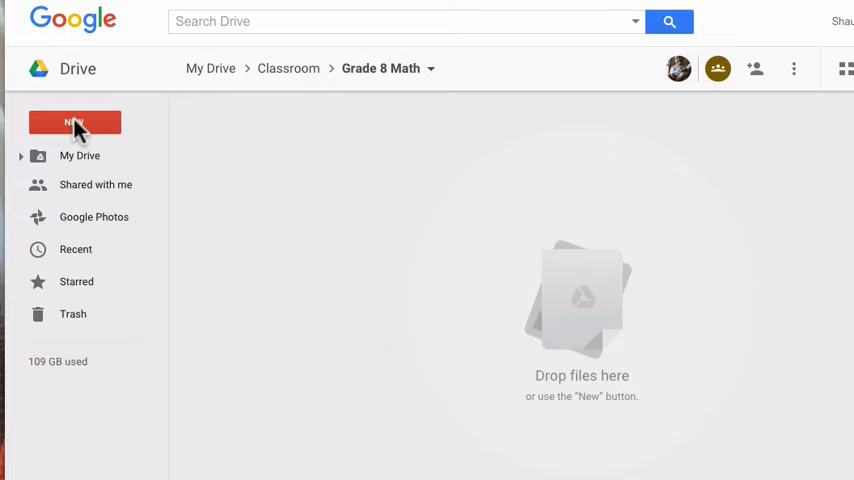
Step: Create a new Google Sheet in the shared Grade 8 Math folder, accepting its sharing
{"action": "left_click", "coordinate": [74, 122]}
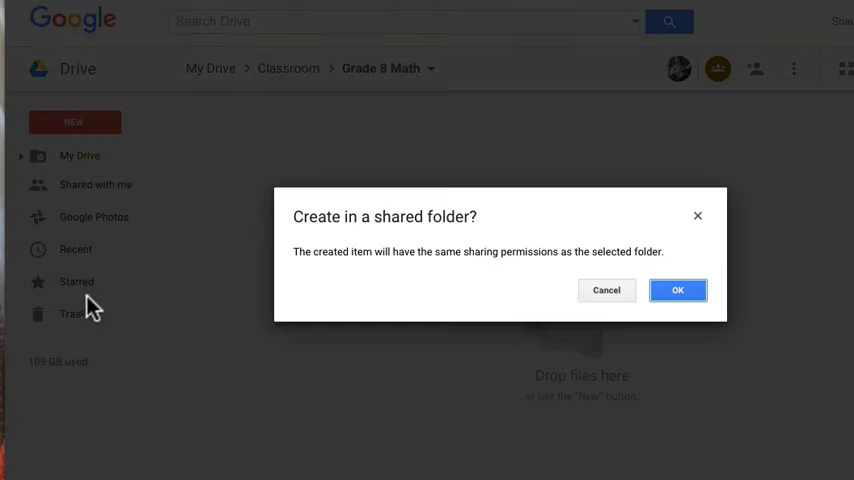
{"action": "left_click", "coordinate": [677, 290]}
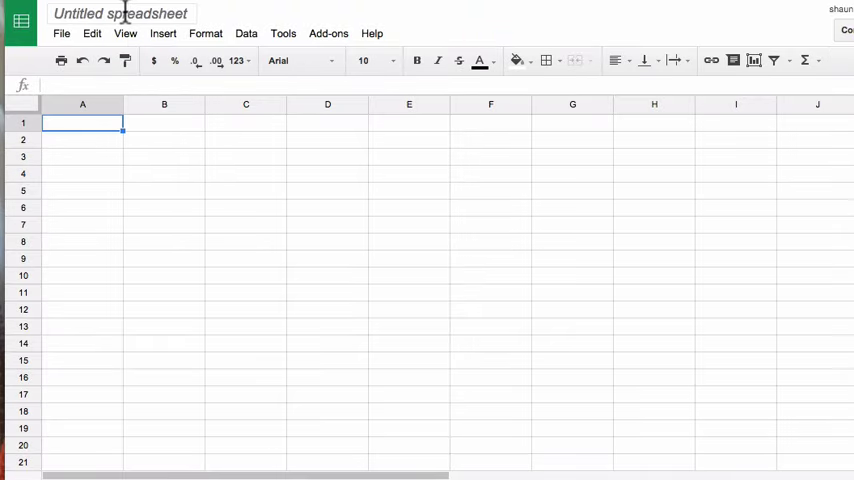
Step: Rename the untitled spreadsheet to 'Numbered Lines'
{"action": "type", "text": "Numberli"}
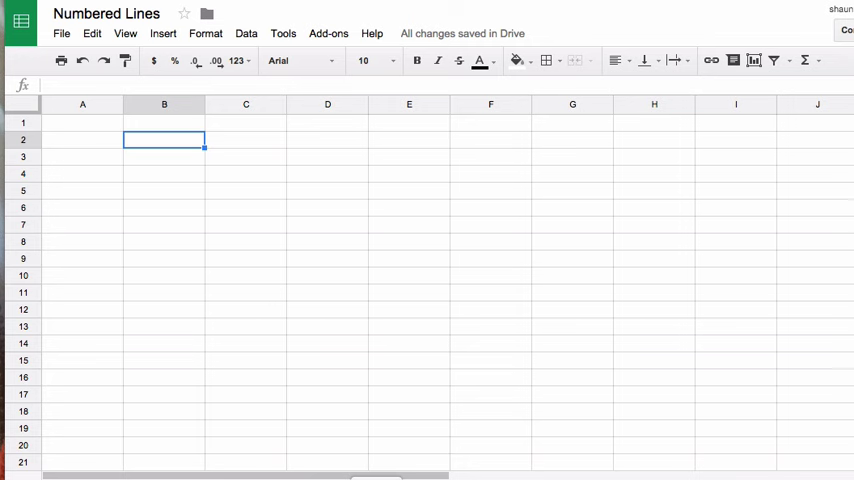
{"action": "mouse_move", "coordinate": [205, 195]}
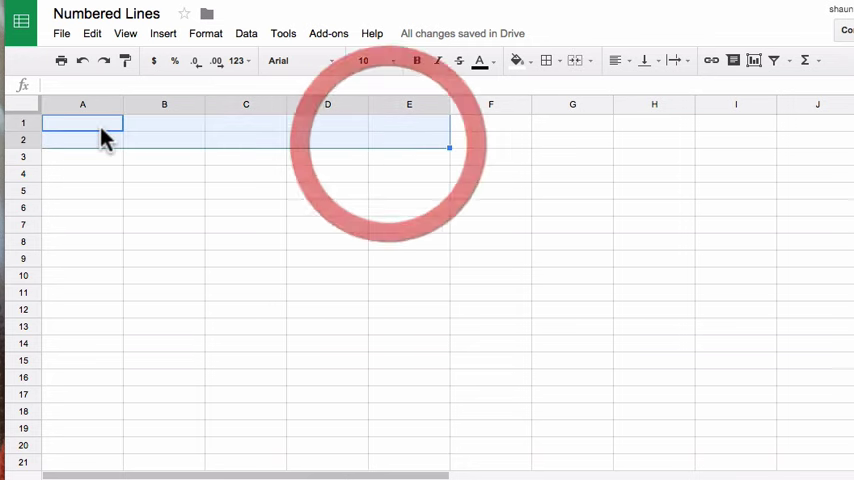
Step: Paste the passage into B3 and fill line numbers 1, 2, 3… down column A
{"action": "left_click", "coordinate": [164, 157]}
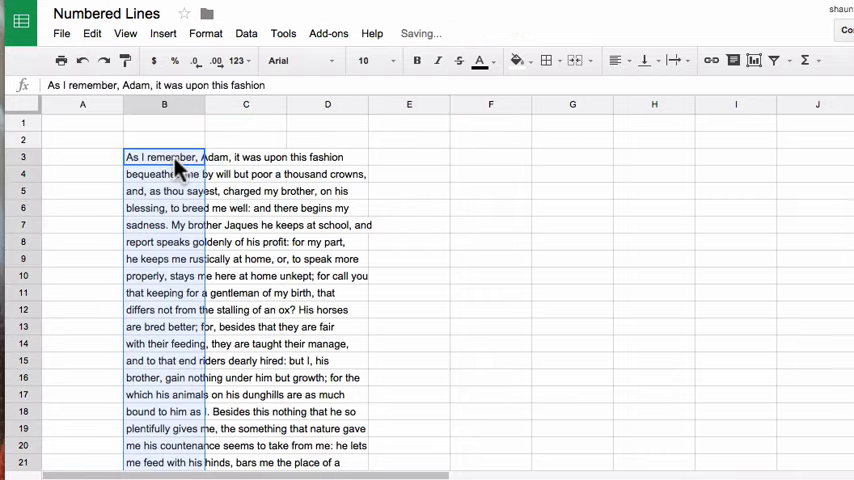
{"action": "scroll", "scroll_direction": "down", "scroll_amount": 3}
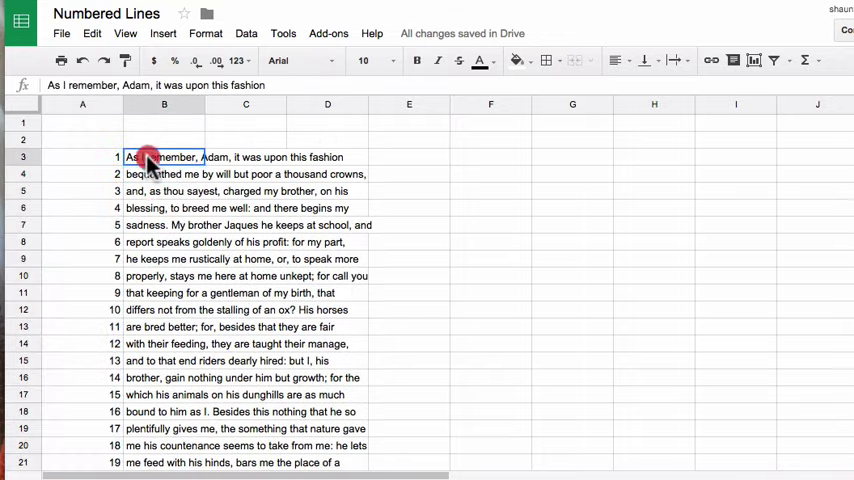
{"action": "left_click", "coordinate": [83, 276]}
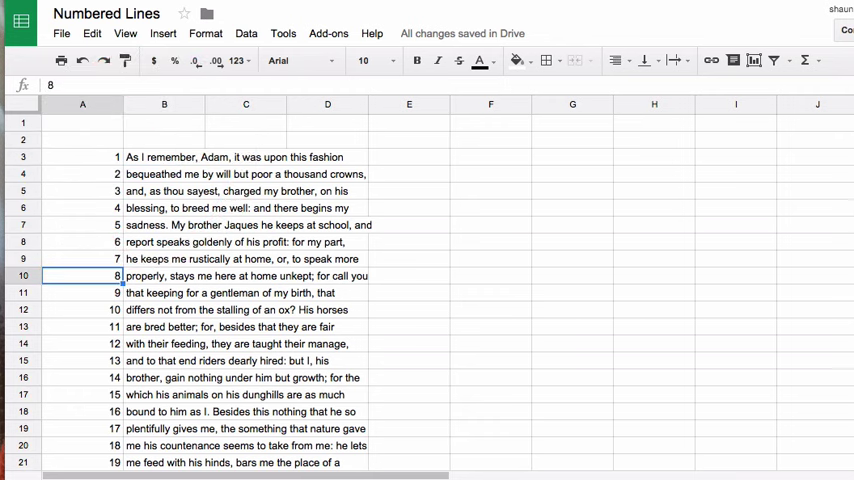
Step: Print the sheet in landscape, fit to width, with no gridlines
{"action": "left_click", "coordinate": [82, 157]}
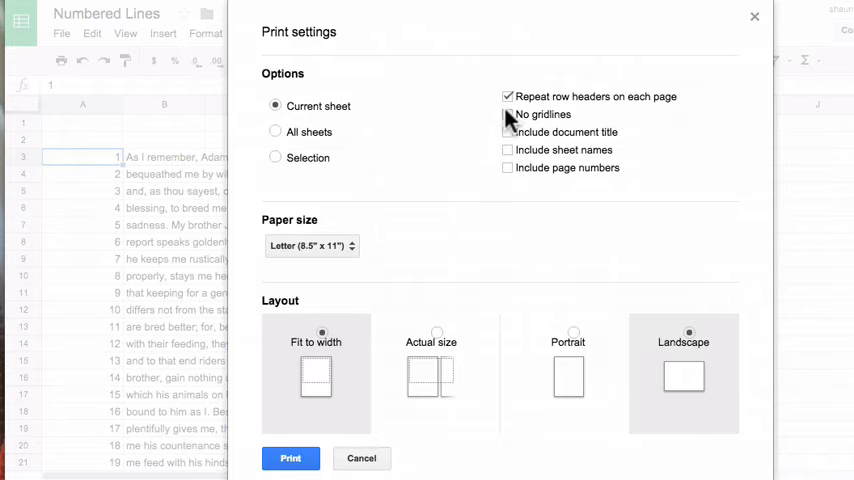
{"action": "left_click", "coordinate": [507, 114]}
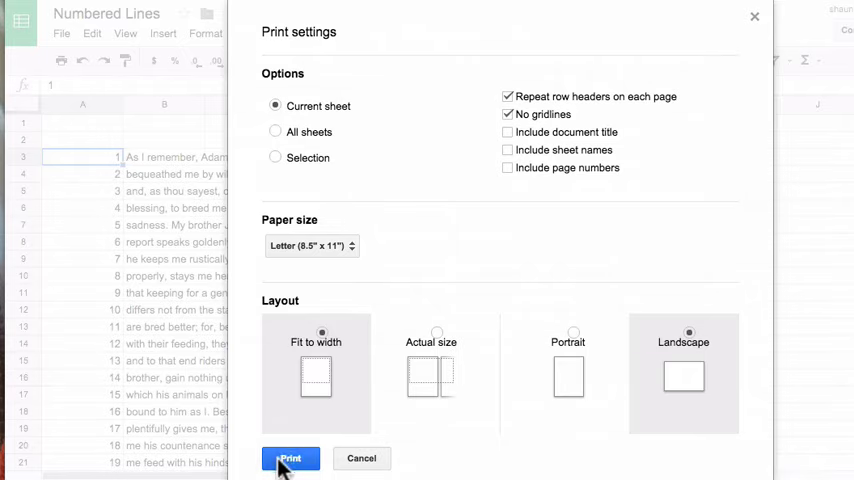
{"action": "left_click", "coordinate": [290, 458]}
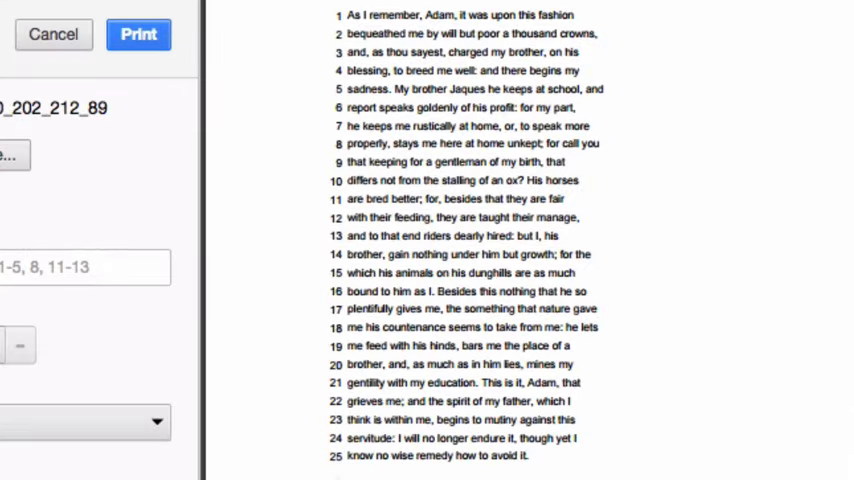
{"action": "mouse_move", "coordinate": [337, 120]}
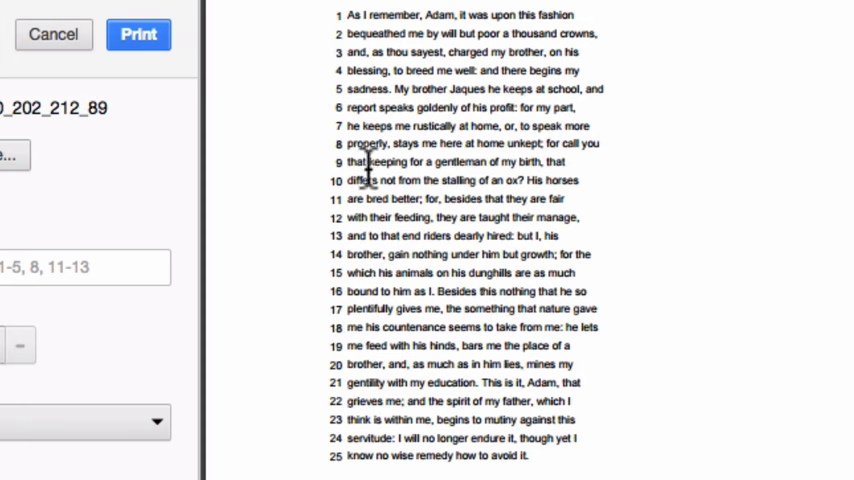
Step: Cancel the print preview after reviewing lines 1 to 25
{"action": "left_click", "coordinate": [53, 34]}
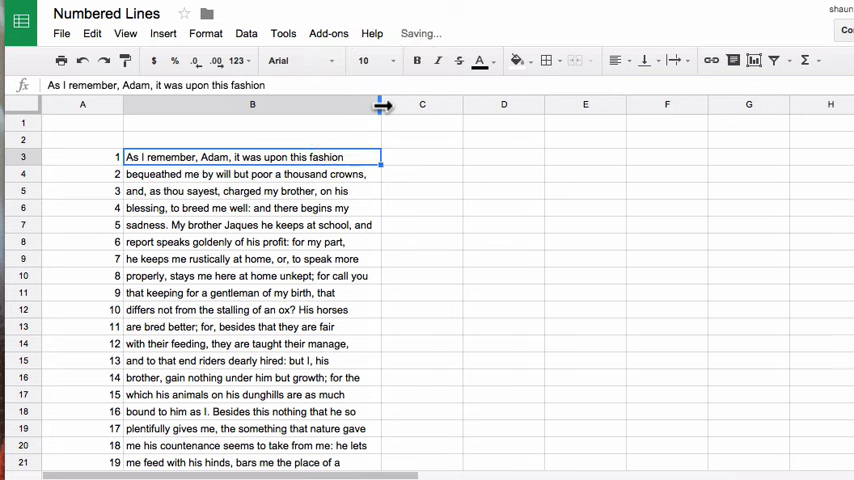
Step: Drag the column B header border wider so each passage line fits
{"action": "left_click", "coordinate": [252, 275]}
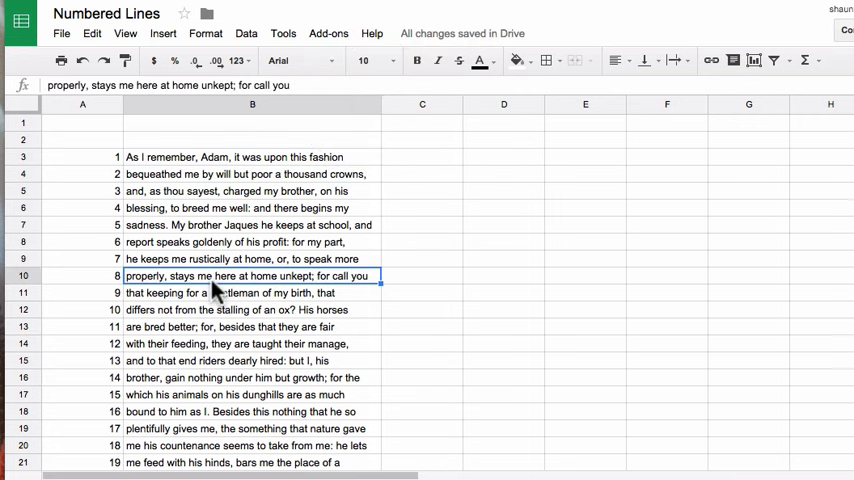